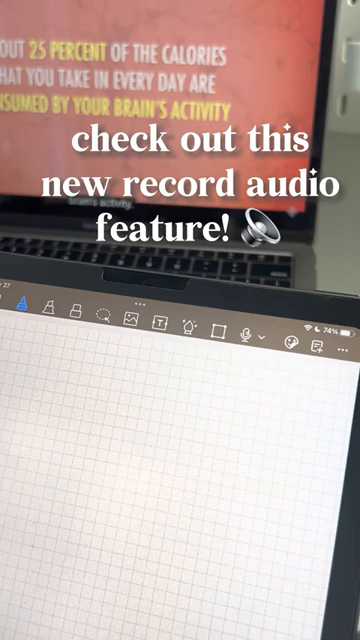
Start an audio recording on the blank grid page with the toolbar microphone
click(248, 335)
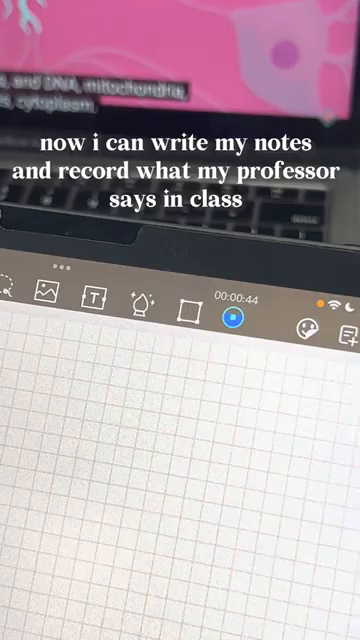